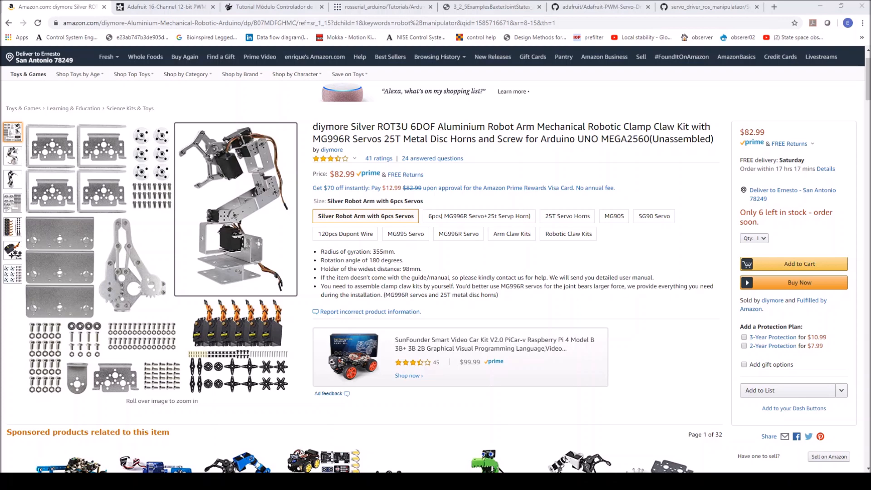
View the assembled silver robot arm photo, then bring up the PCA9685 servo driver product page
left_click(11, 178)
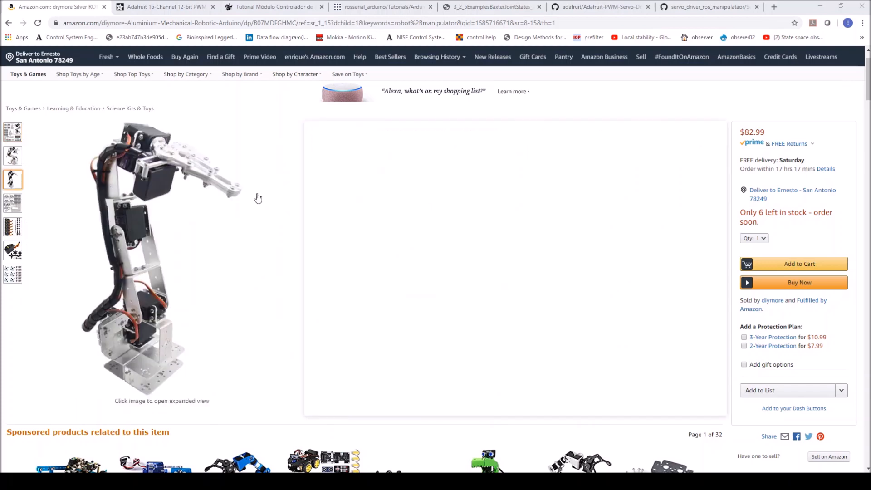
mouse_move(216, 256)
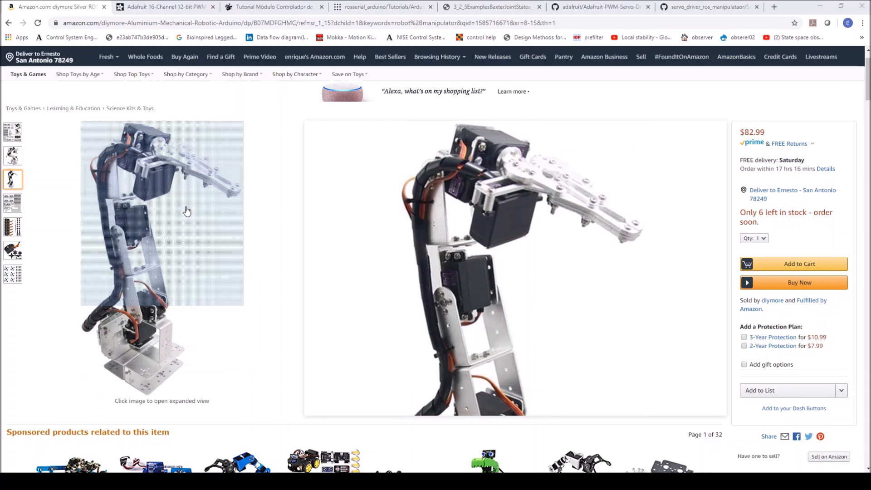
left_click(164, 6)
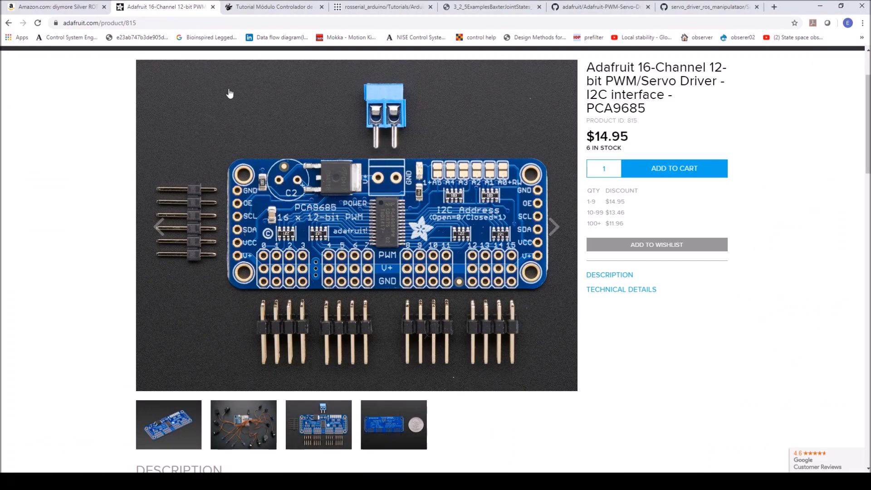
mouse_move(245, 120)
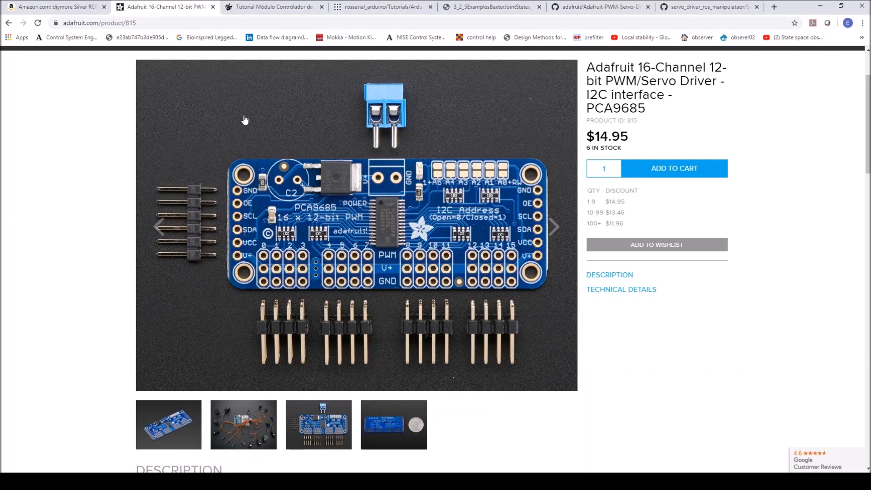
mouse_move(243, 226)
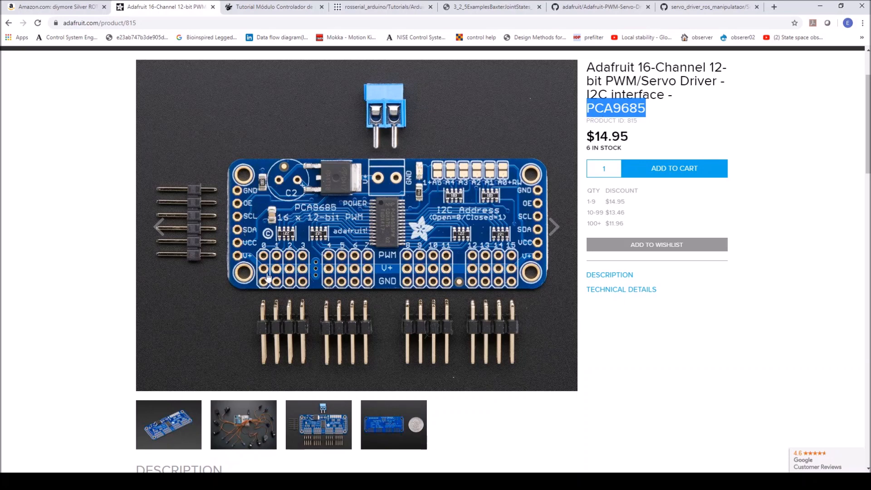
mouse_move(266, 276)
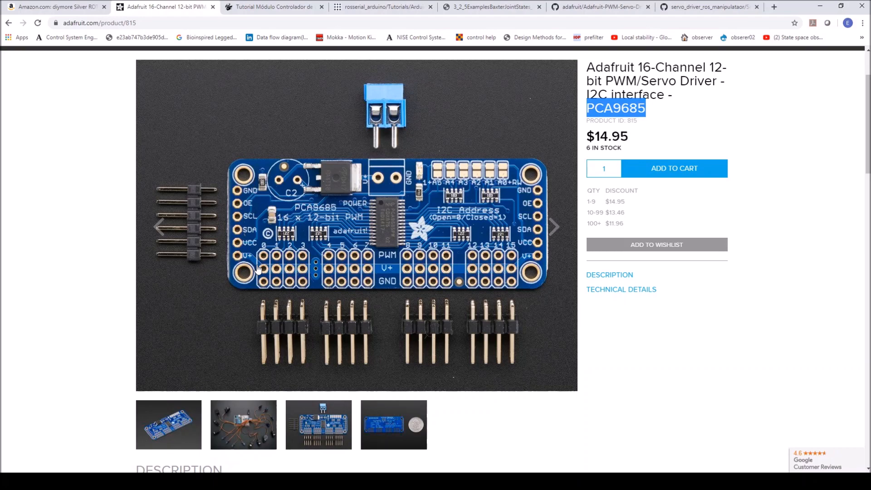
Switch to the Naylamp PCA9685 servo controller tutorial showing its Arduino wiring diagram
left_click(272, 6)
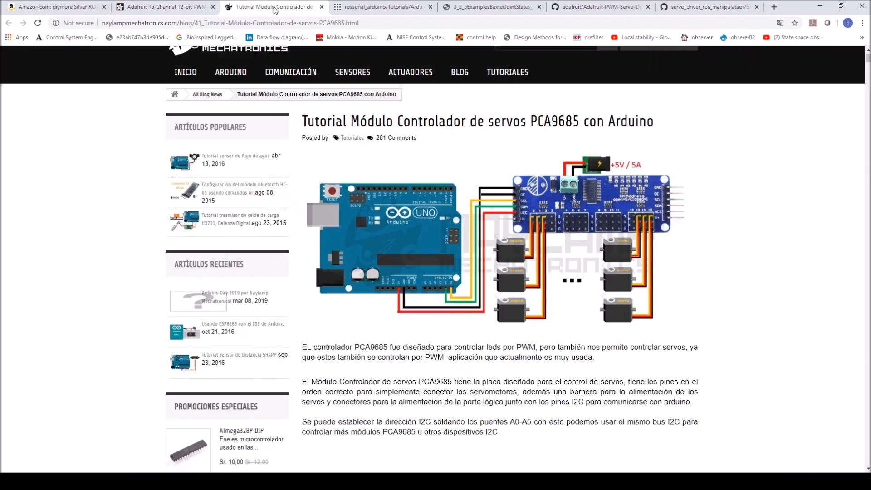
mouse_move(741, 199)
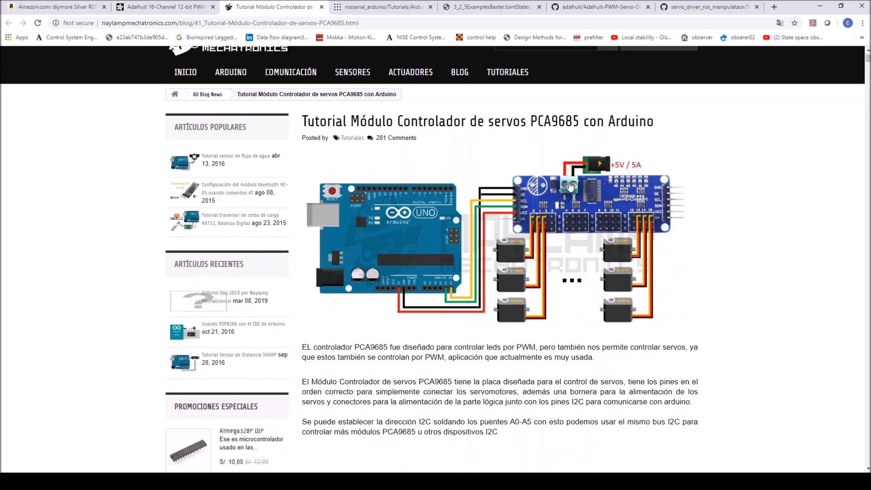
mouse_move(519, 214)
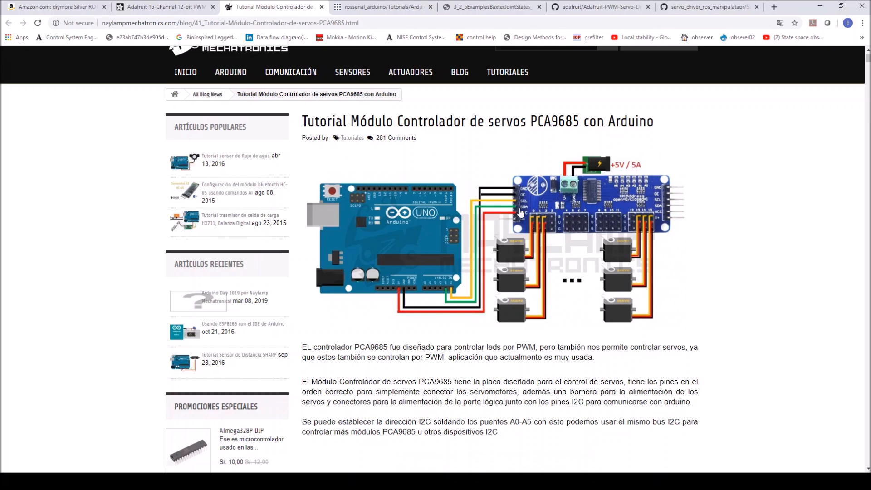
mouse_move(515, 219)
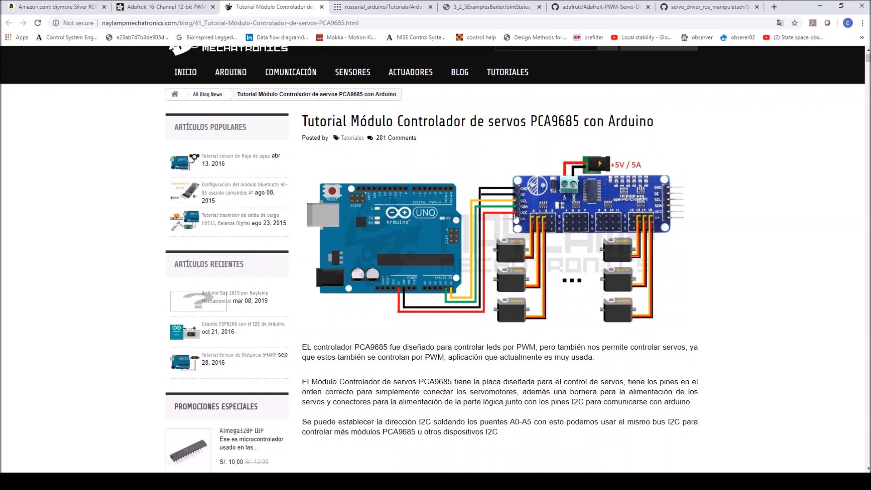
mouse_move(448, 293)
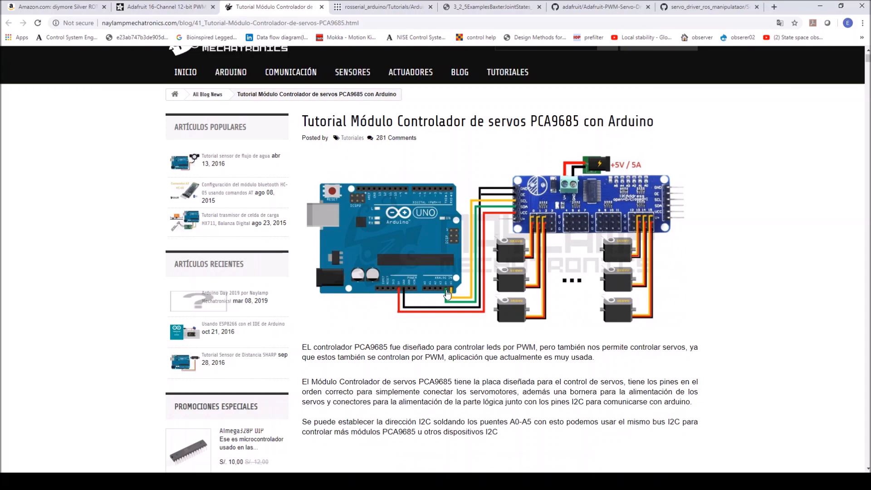
mouse_move(450, 292)
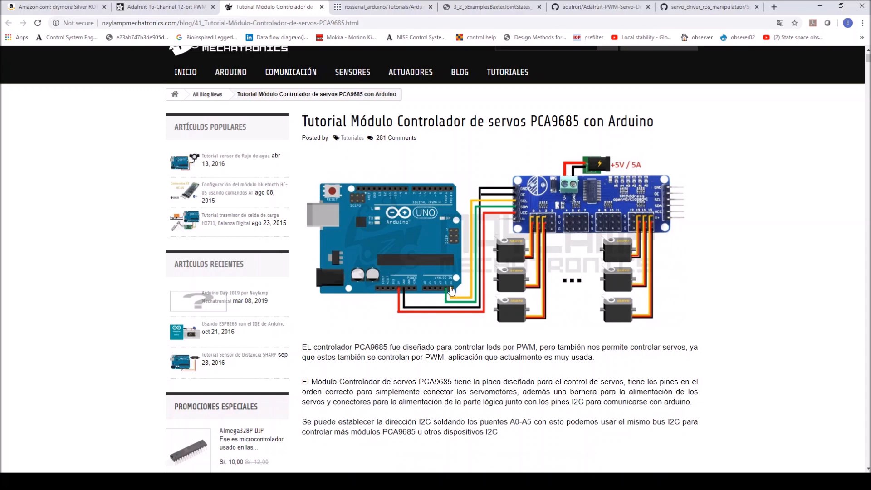
mouse_move(518, 199)
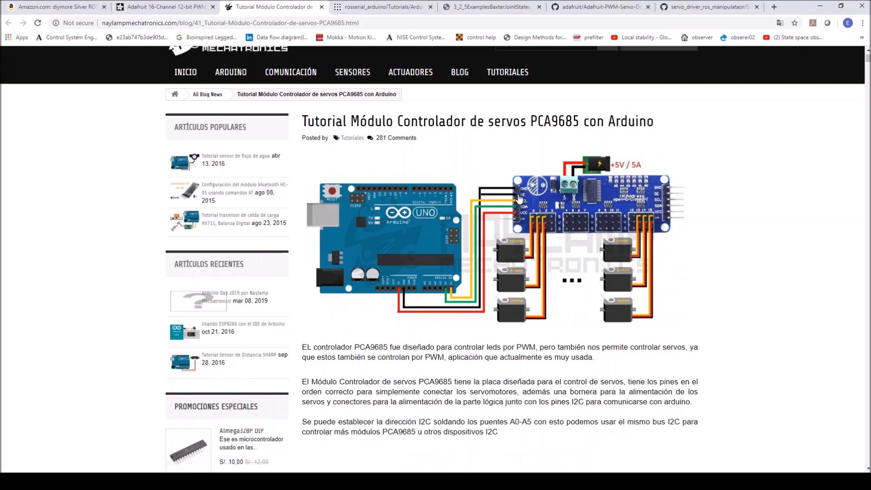
mouse_move(531, 232)
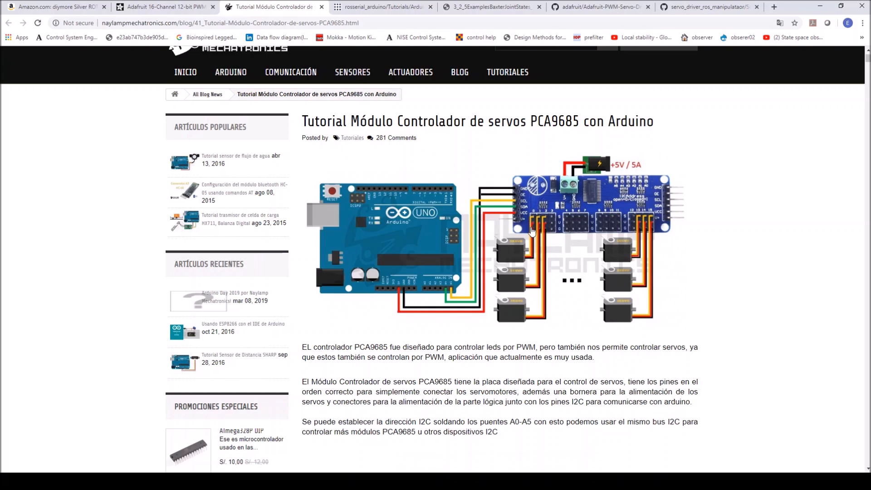
mouse_move(531, 231)
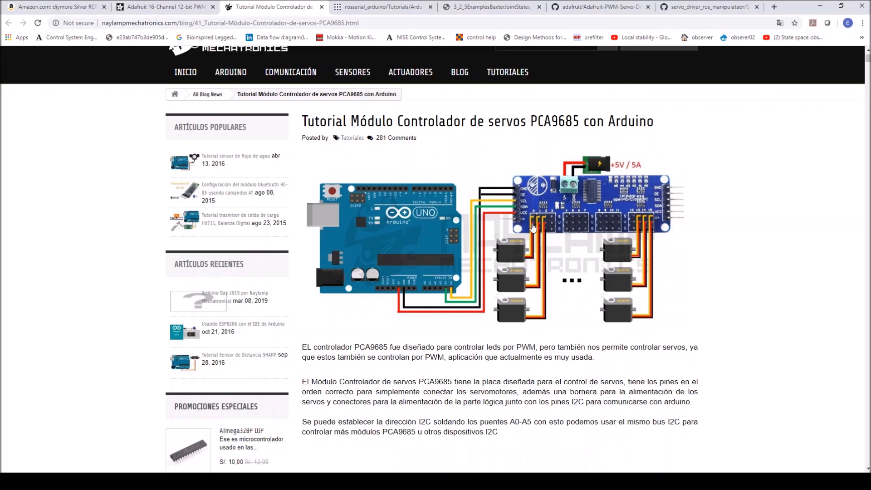
mouse_move(532, 233)
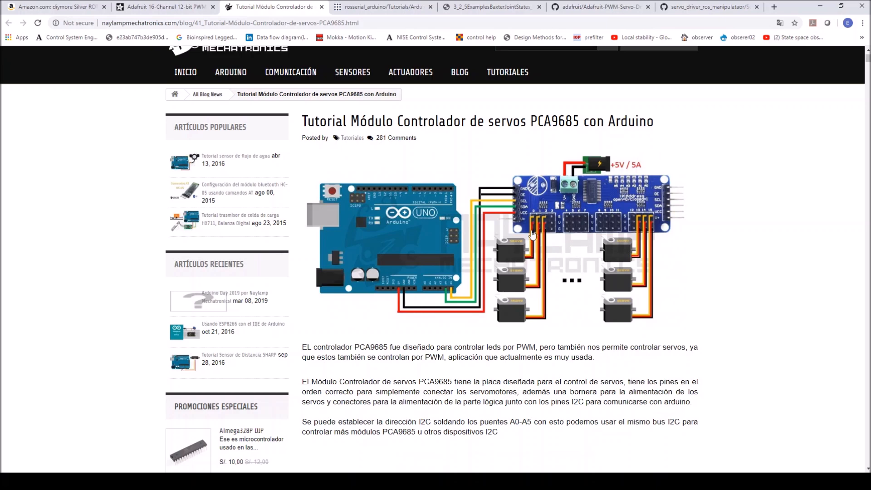
mouse_move(535, 219)
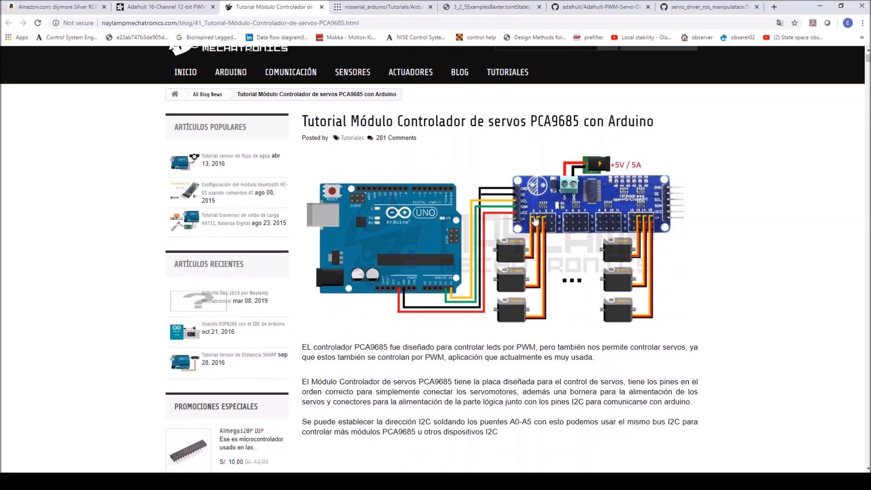
mouse_move(533, 222)
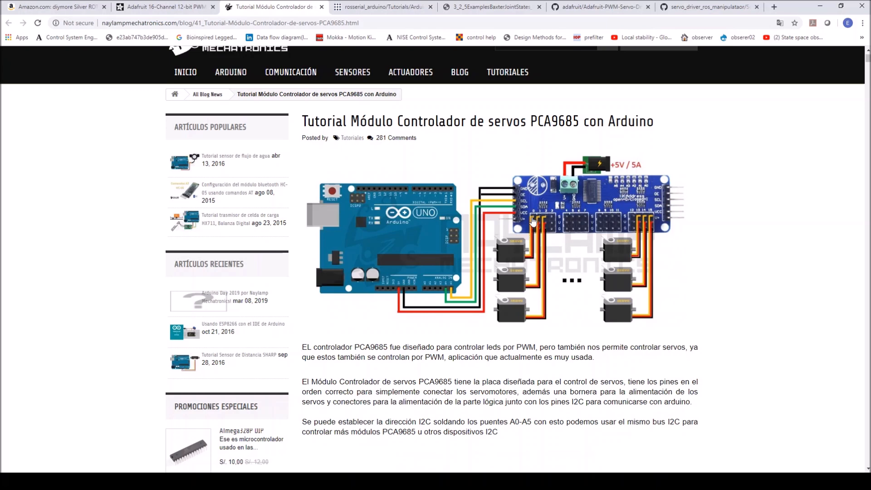
mouse_move(580, 212)
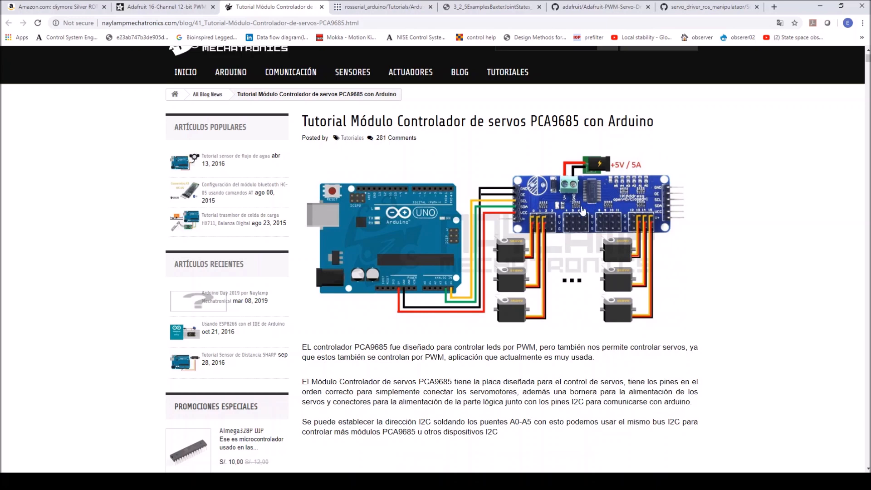
mouse_move(530, 226)
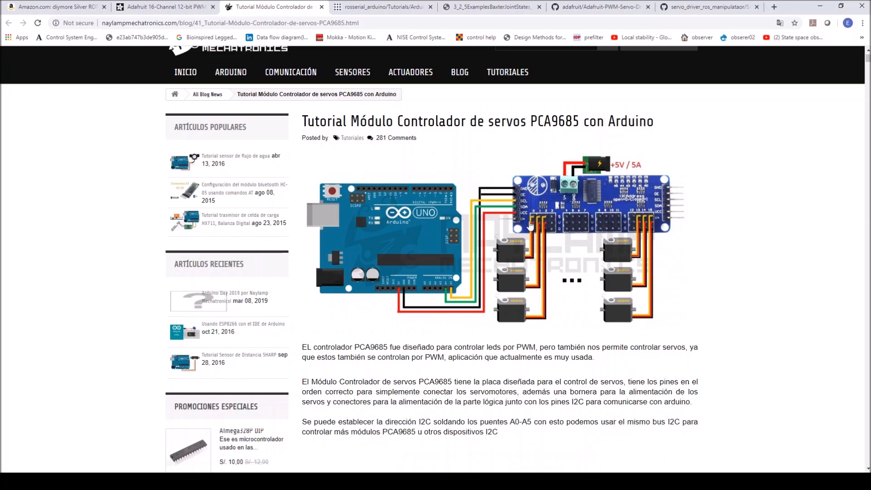
mouse_move(527, 225)
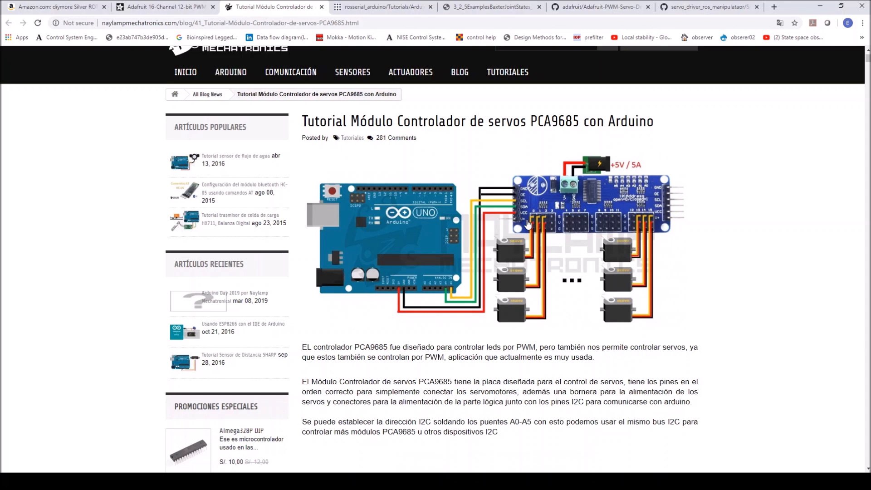
mouse_move(564, 227)
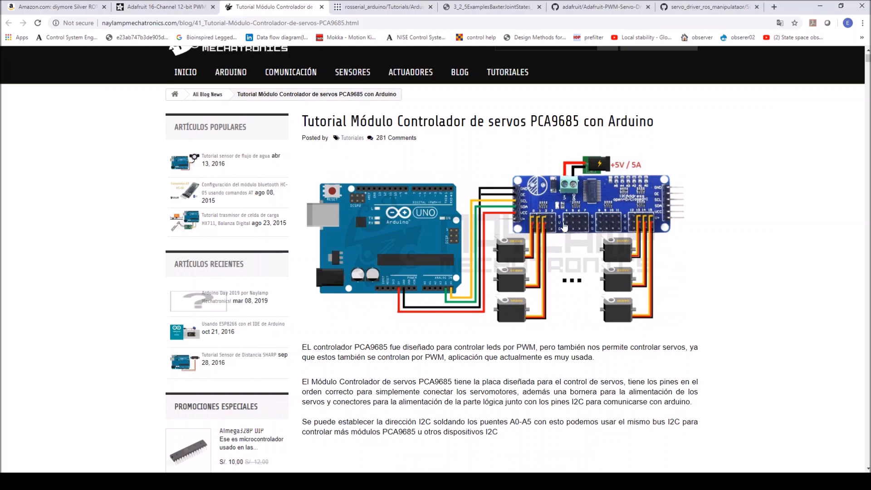
mouse_move(563, 222)
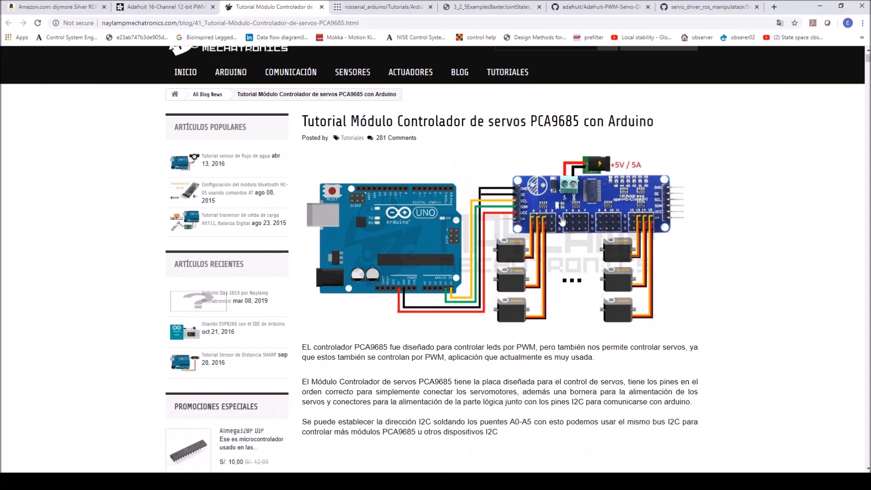
mouse_move(551, 215)
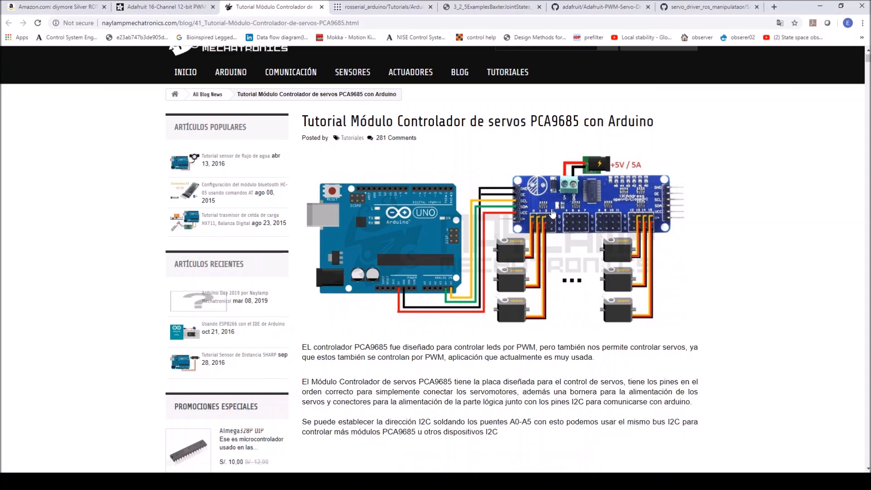
mouse_move(542, 211)
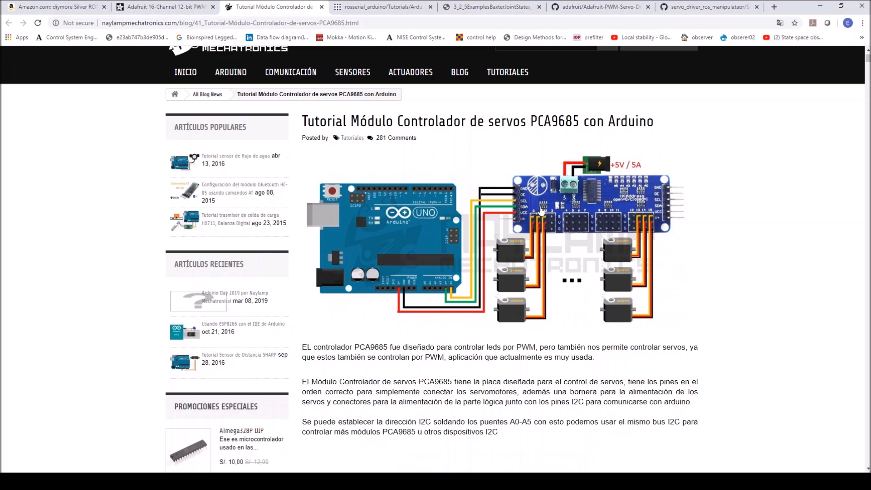
mouse_move(519, 220)
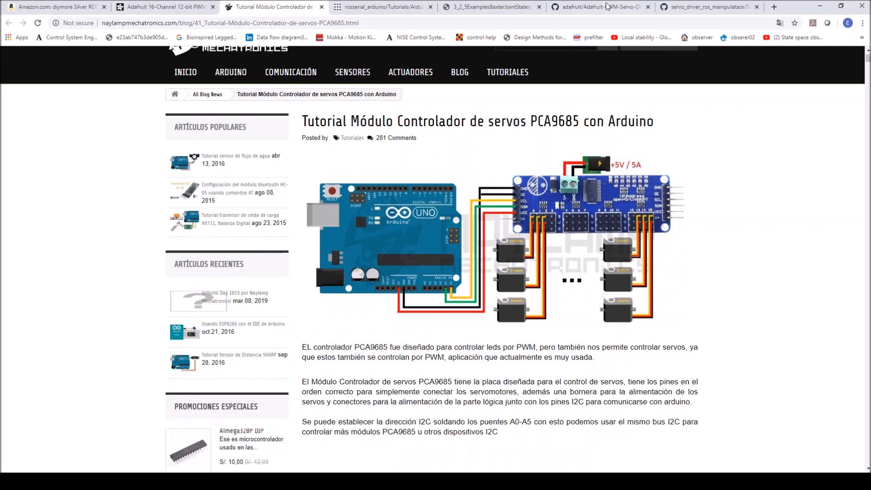
mouse_move(582, 11)
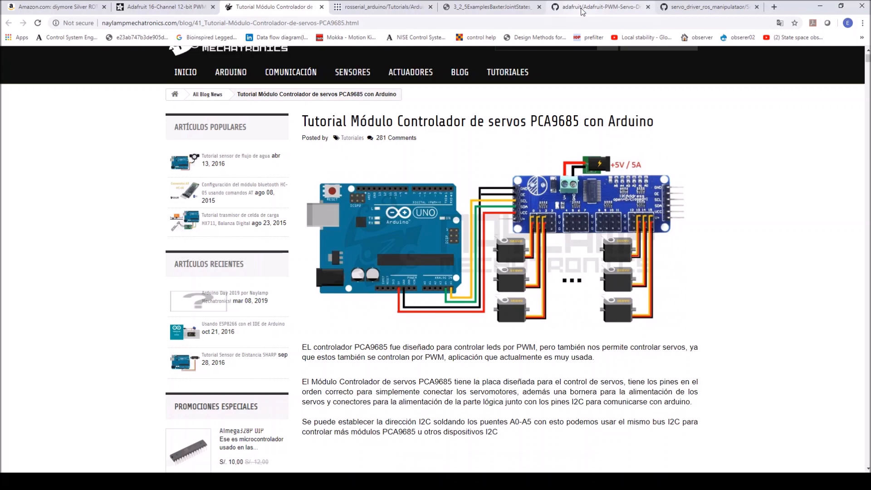
Switch to the Adafruit-PWM-Servo-Driver-Library repository and reveal its clone URL
left_click(600, 6)
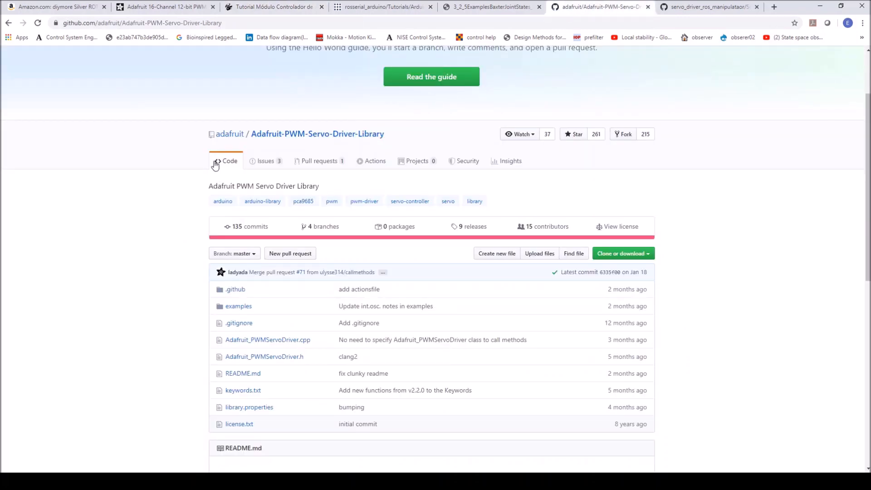
mouse_move(280, 143)
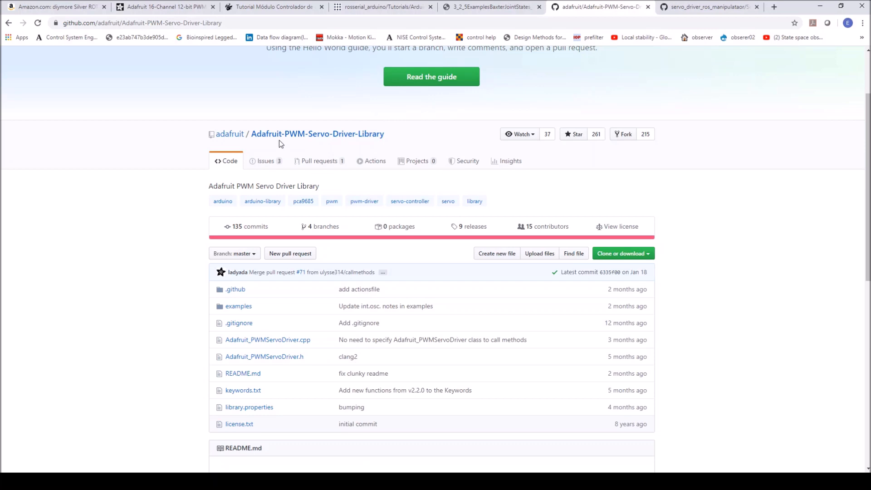
mouse_move(348, 134)
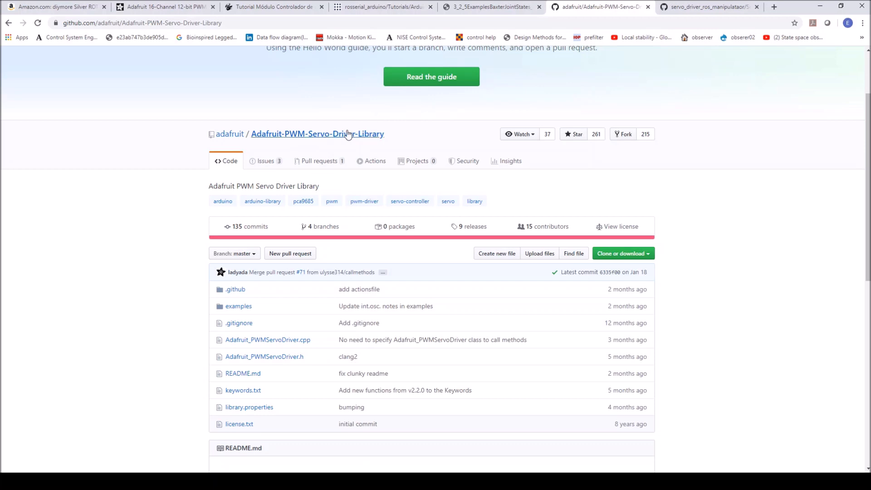
mouse_move(650, 250)
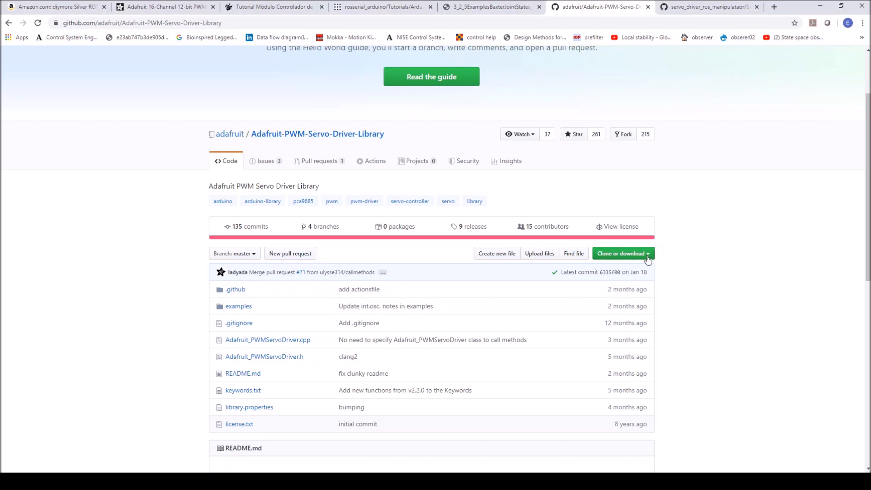
left_click(621, 253)
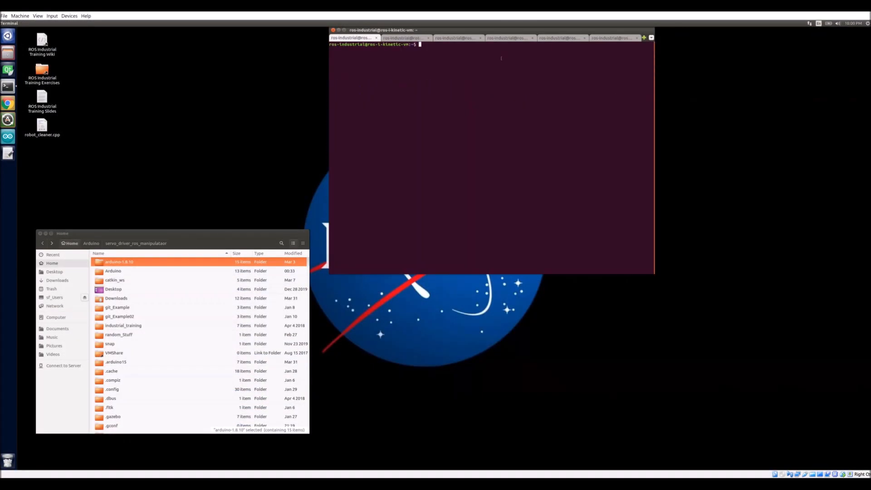
Move into arduino-1.8.10, list its contents, and enter the libraries folder
type("c")
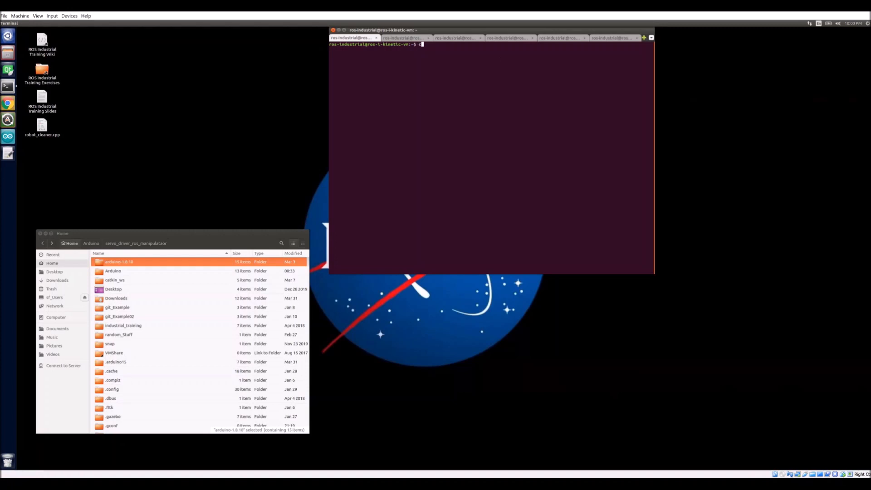
type("d")
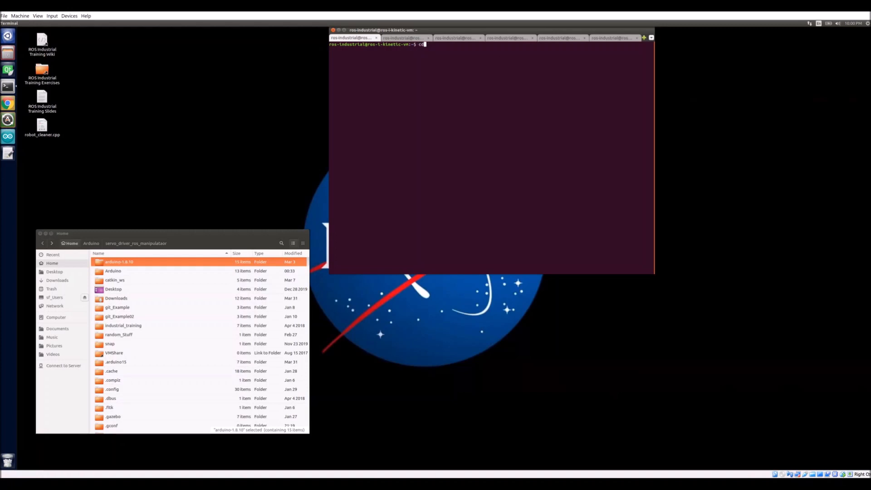
type("arduino-1.8.10/")
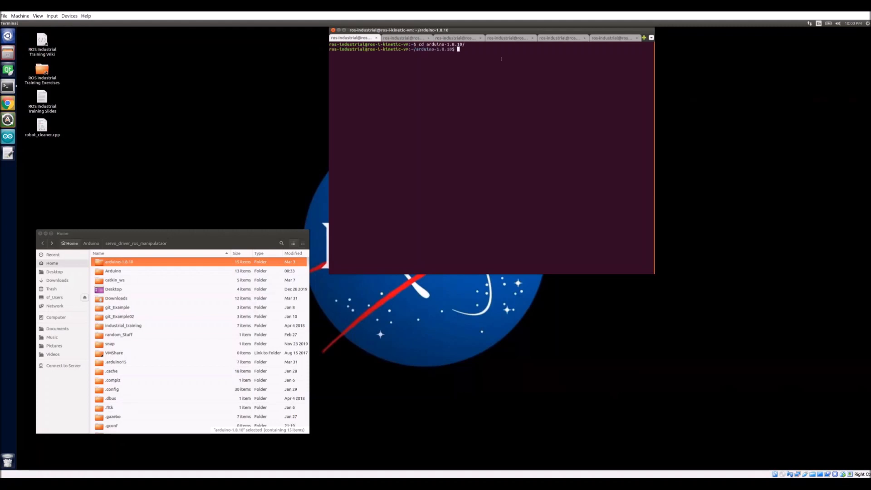
type("ls")
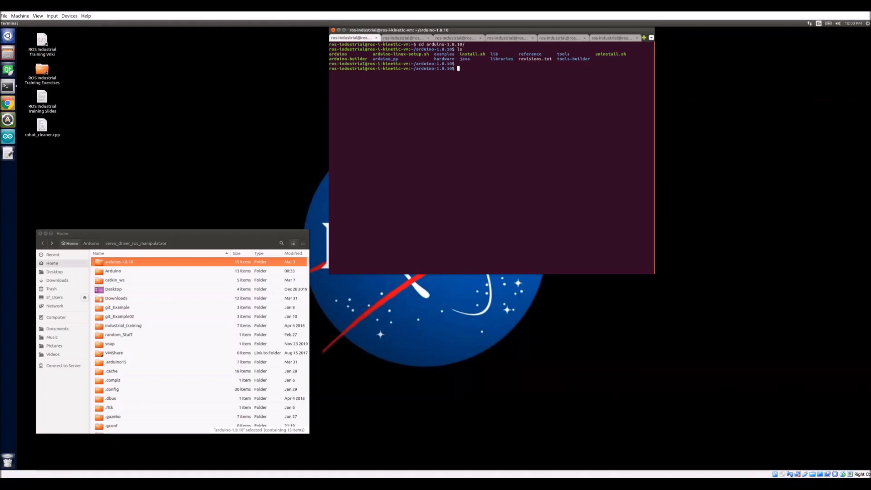
type("cd all")
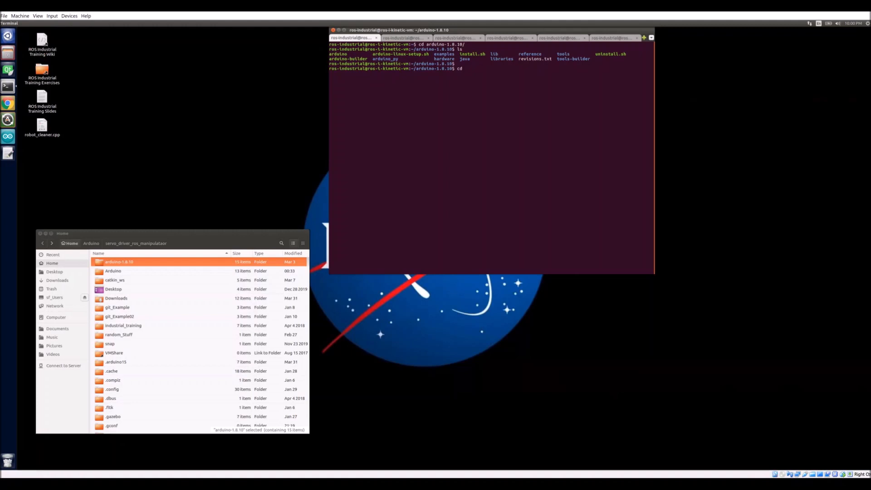
type("libraries/")
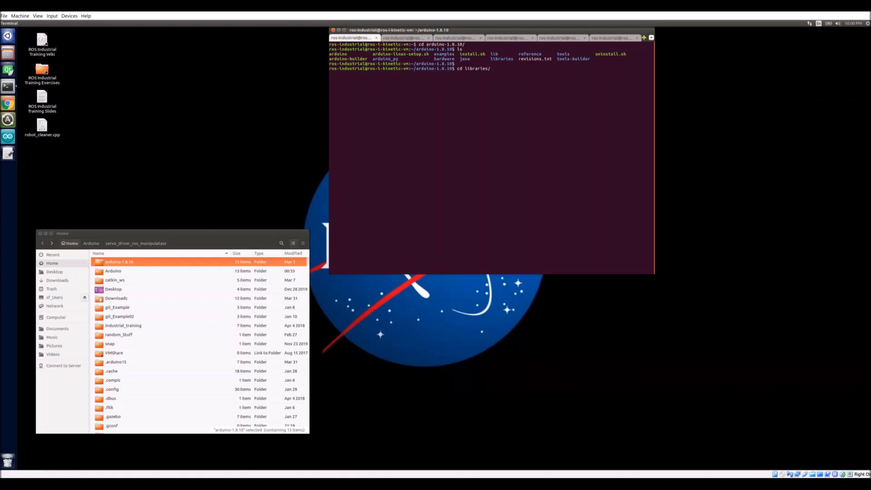
key("Return")
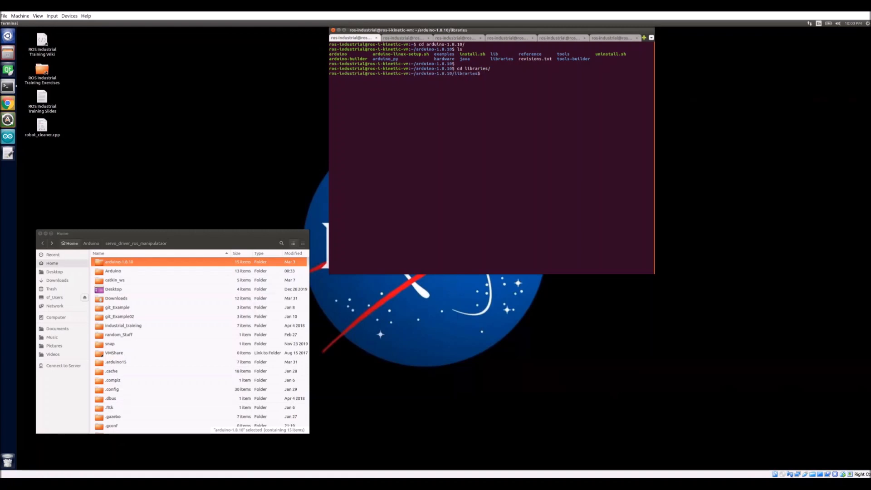
Git clone the Adafruit-PWM-Servo-Driver-Library (already present) and list the libraries folder
type("git clone https://github.com/adafruit/Adafruit-PWM-Servo-Driver-Library.git")
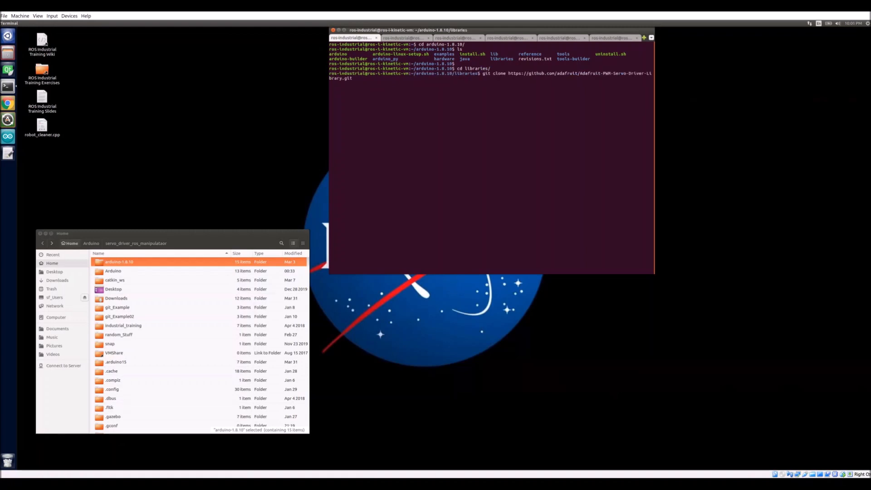
key("Return")
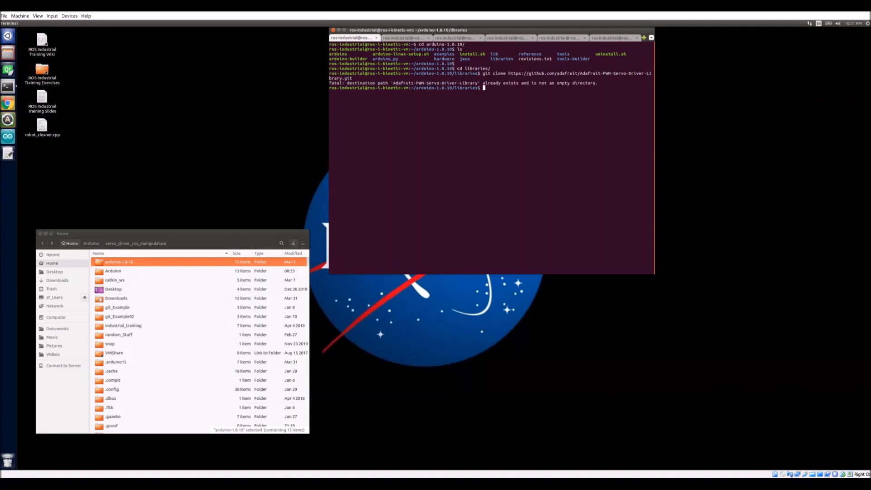
type("ls")
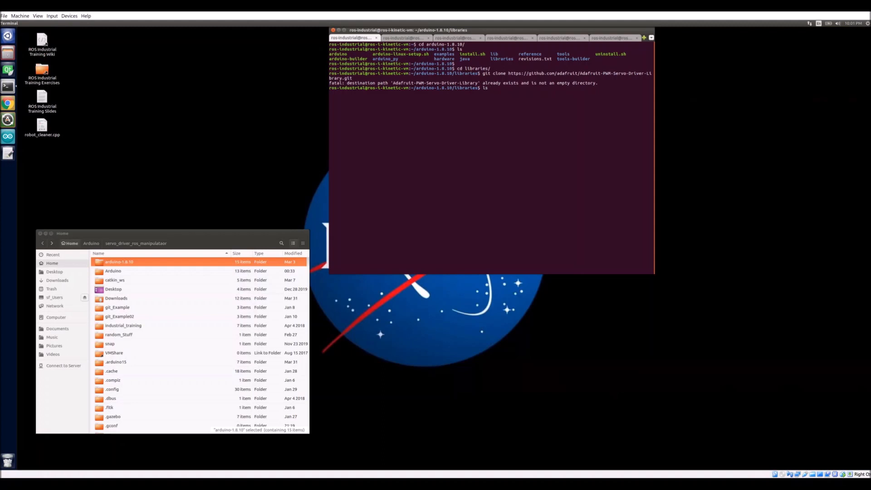
key("Return")
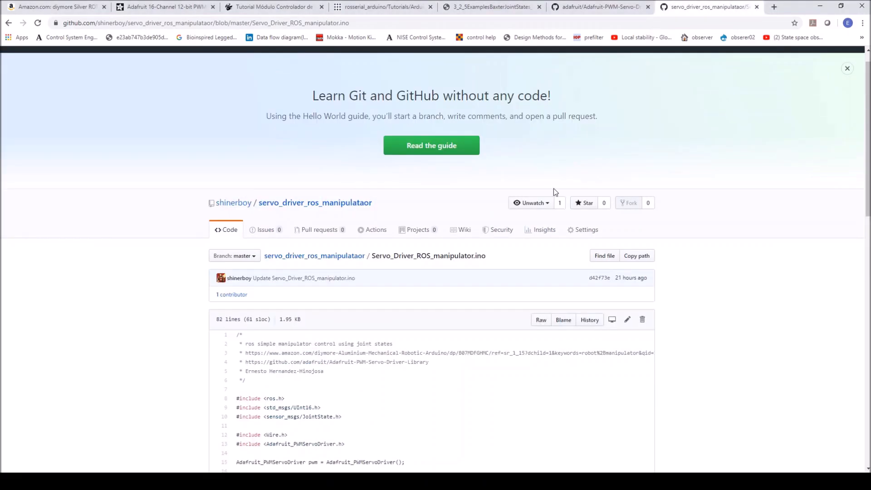
Bring up the Servo_Driver_ROS_manipulator.ino source in the servo_driver_ros_manipulataor repository
left_click(847, 68)
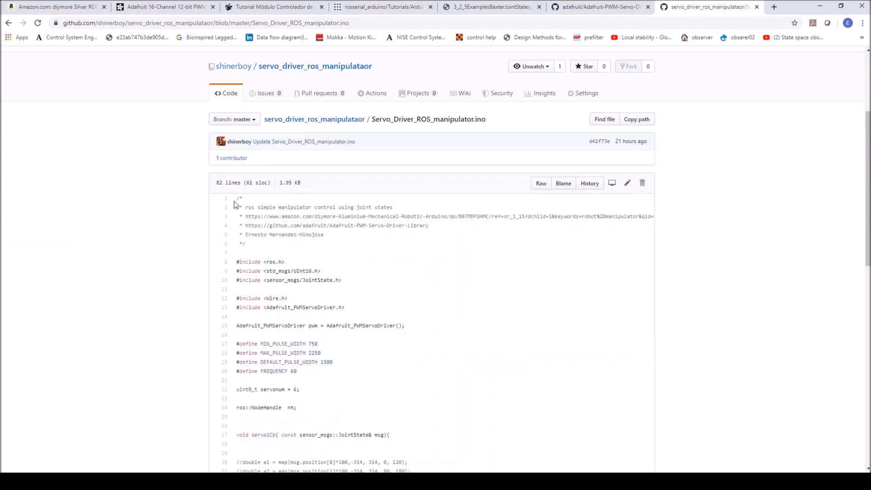
mouse_move(238, 205)
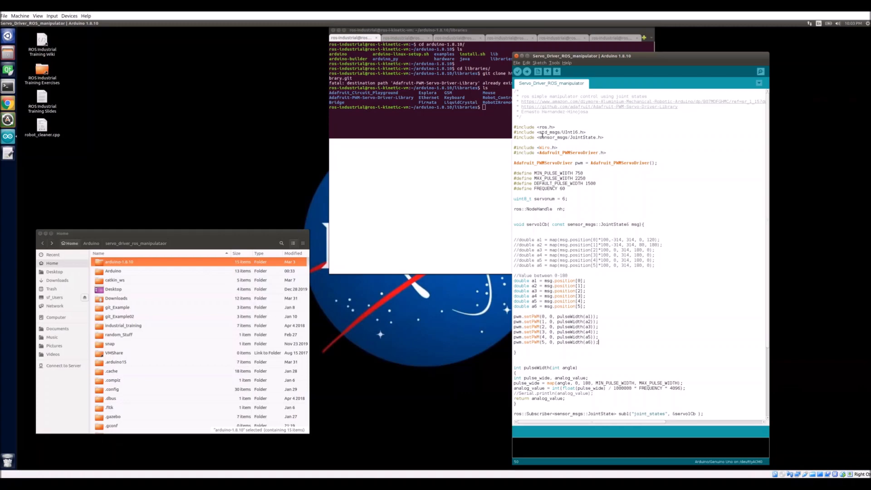
Select std_msgs in the include line of the Servo_Driver_ROS_manipulator sketch
double_click(561, 132)
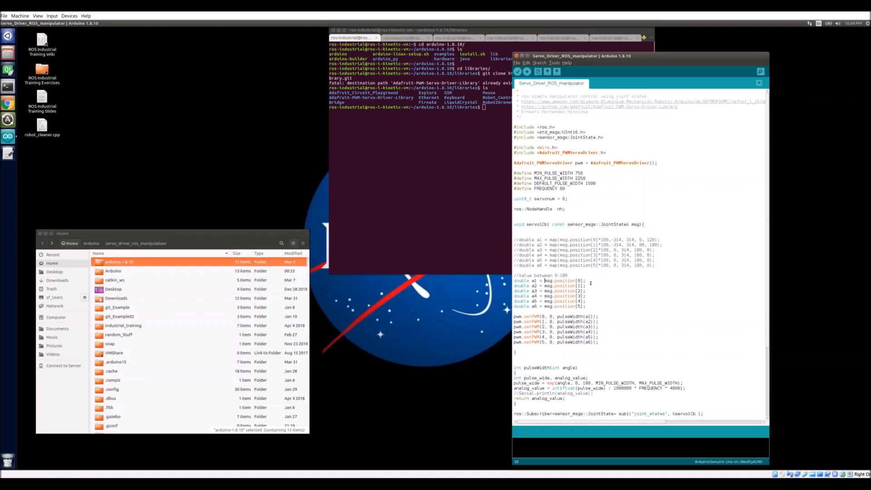
double_click(615, 224)
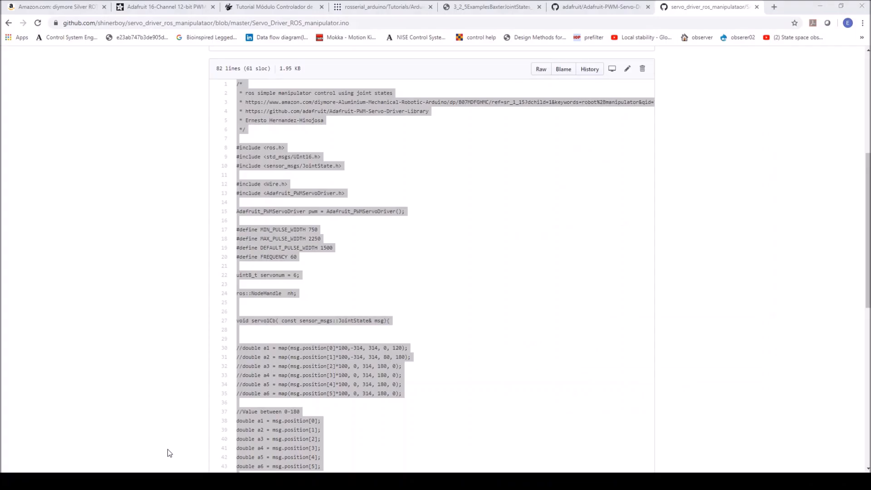
Switch to the sensor_msgs/JointState docs and select 'string' in the name field definition
left_click(723, 6)
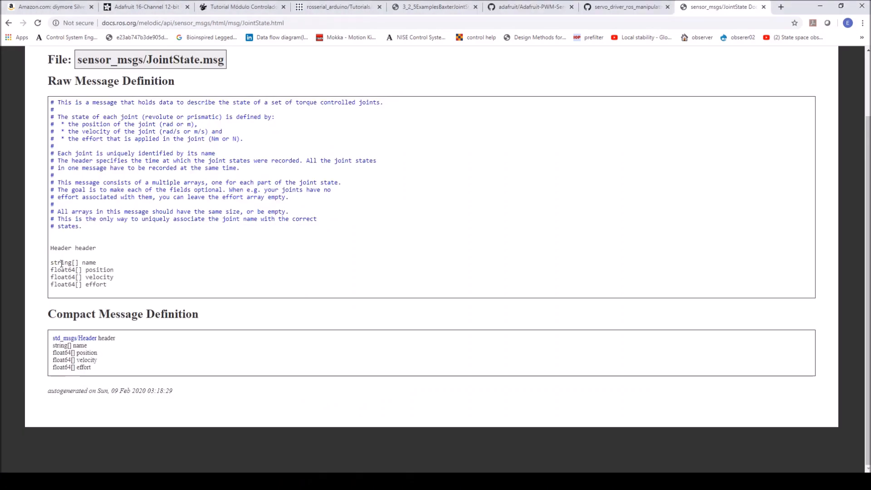
double_click(62, 262)
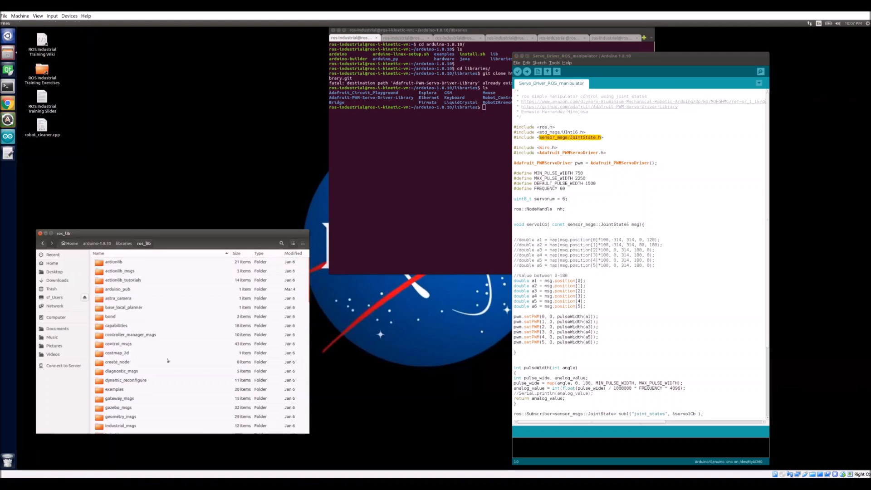
Scroll the ros_lib folder list inside the Arduino libraries and open a message package
scroll("down", 3)
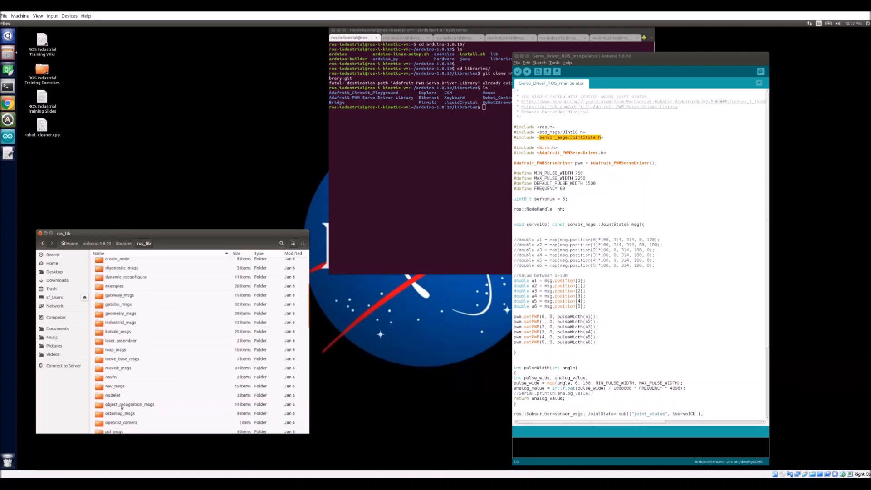
mouse_move(142, 361)
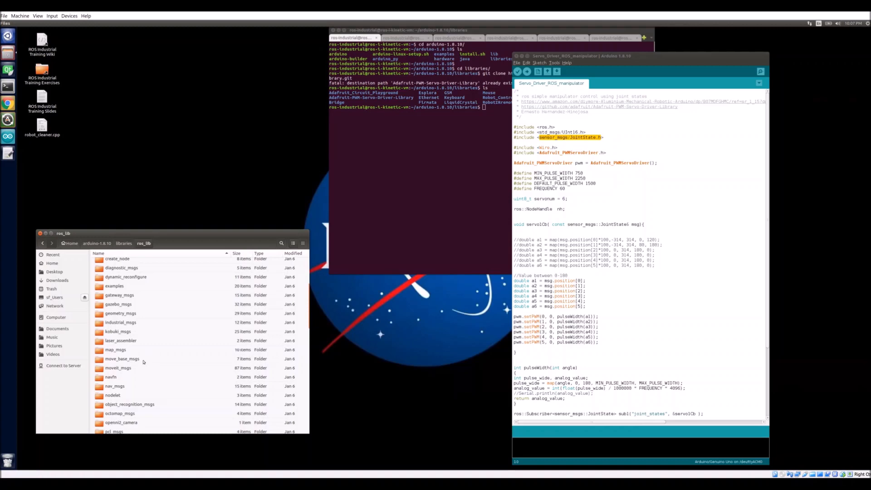
left_click(117, 381)
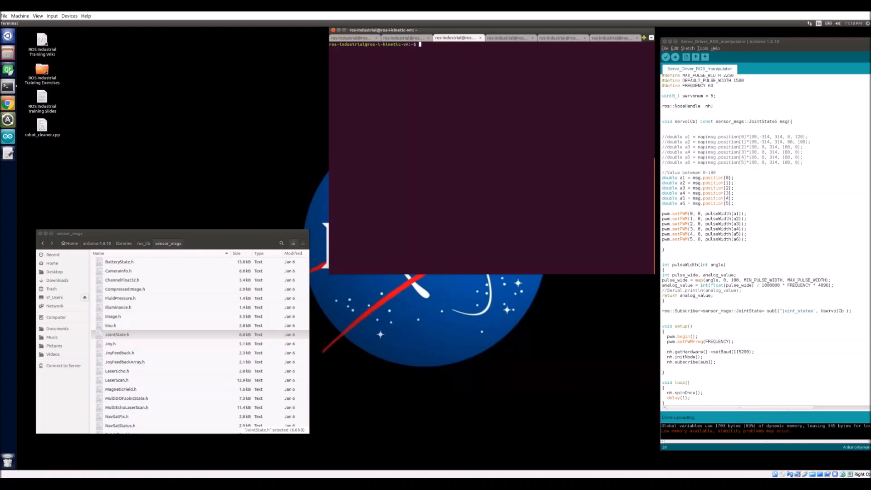
Start the ROS master with roscore, then move to another terminal tab
type("roscore")
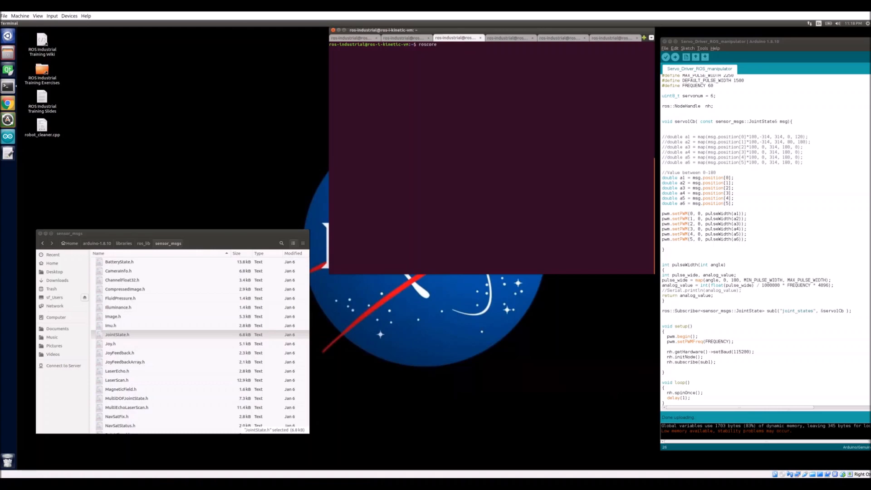
key("Return")
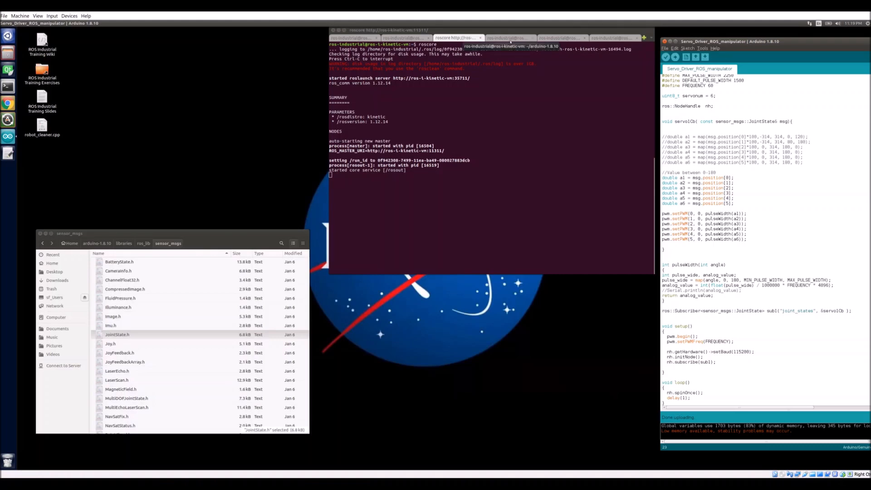
left_click(508, 37)
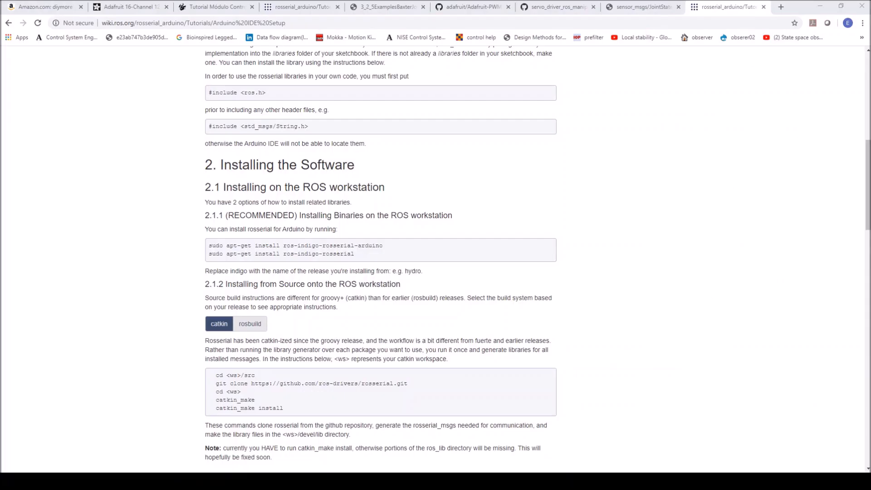
Scroll to section 2.1.1 and select the two sudo apt-get install rosserial commands
scroll("up", 3)
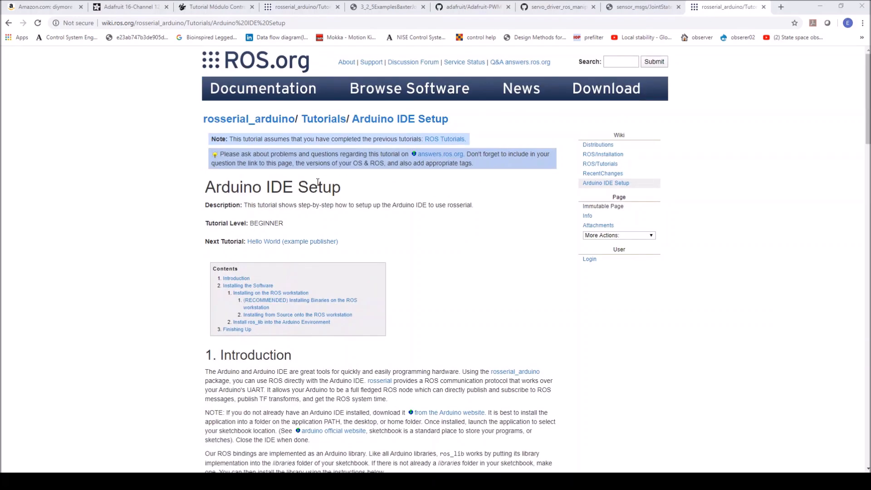
scroll("down", 3)
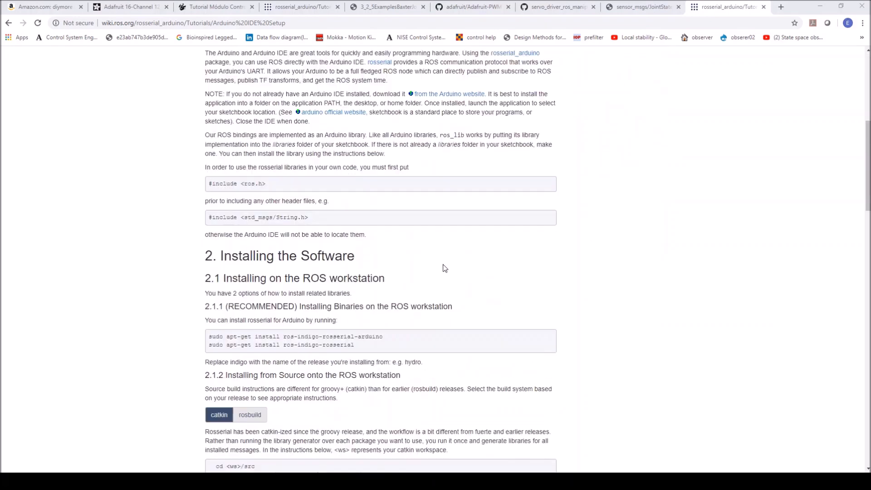
scroll("down", 3)
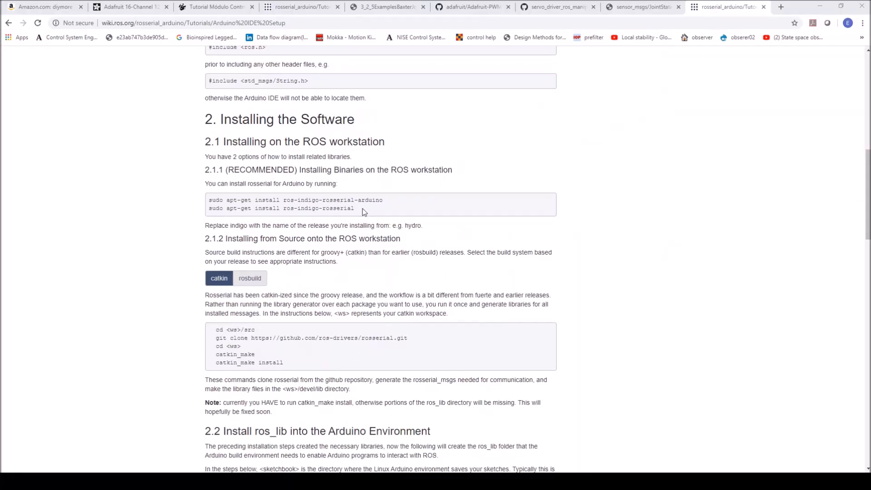
left_click_drag(206, 199, 354, 209)
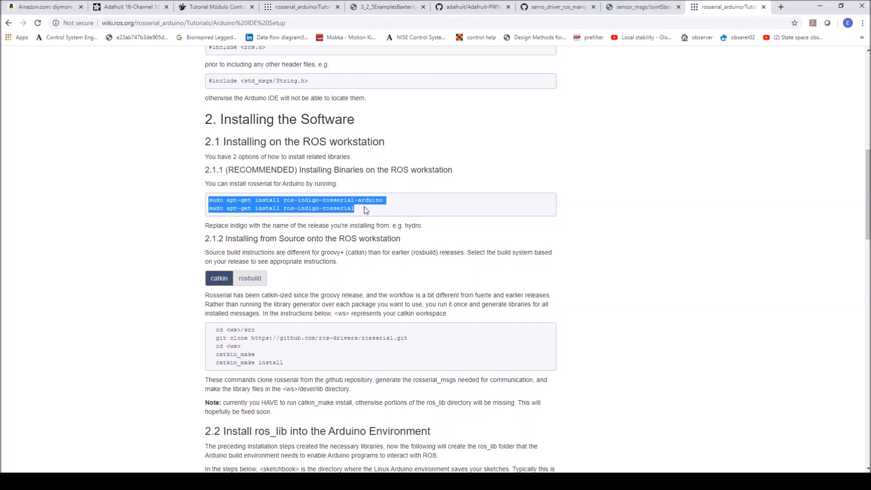
left_click(365, 210)
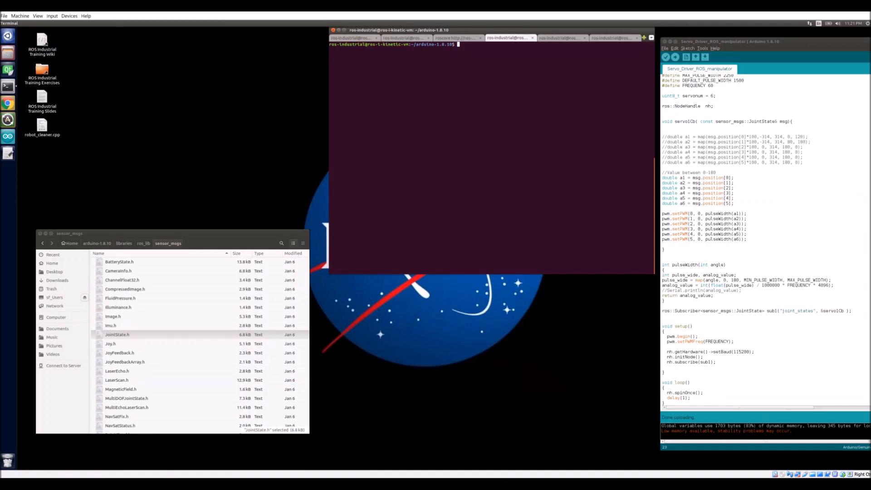
Enter rosrun rosserial_python serial_node.py /dev/ttyACM0 _baud:=115200 in a second terminal tab, not yet run
type("rosrun rosserial_python serial_node.py /dev/ttyACM0 _baud:=115200")
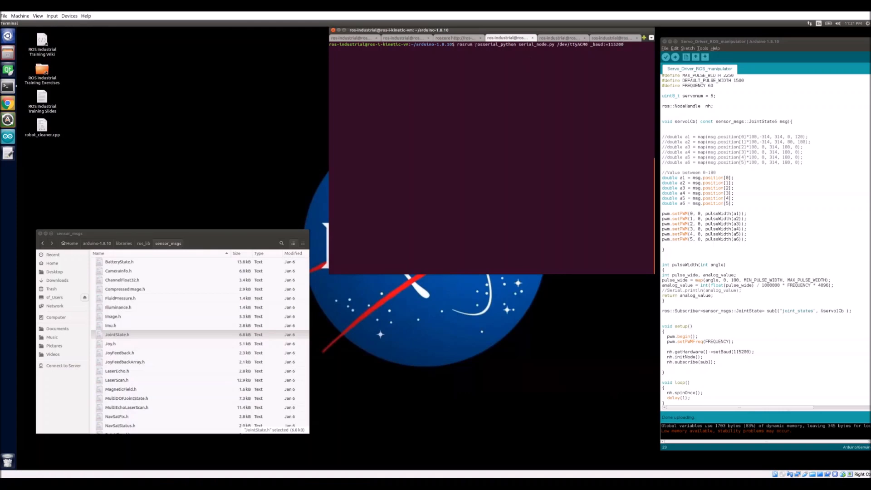
double_click(486, 43)
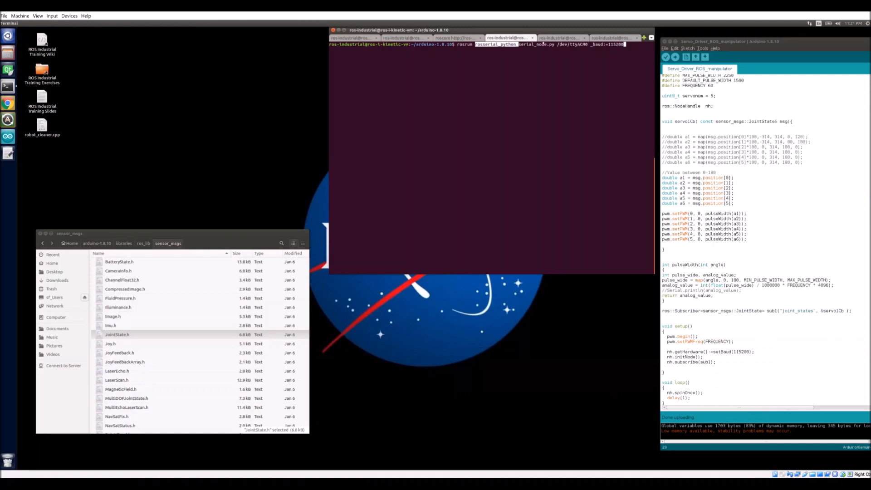
left_click(562, 37)
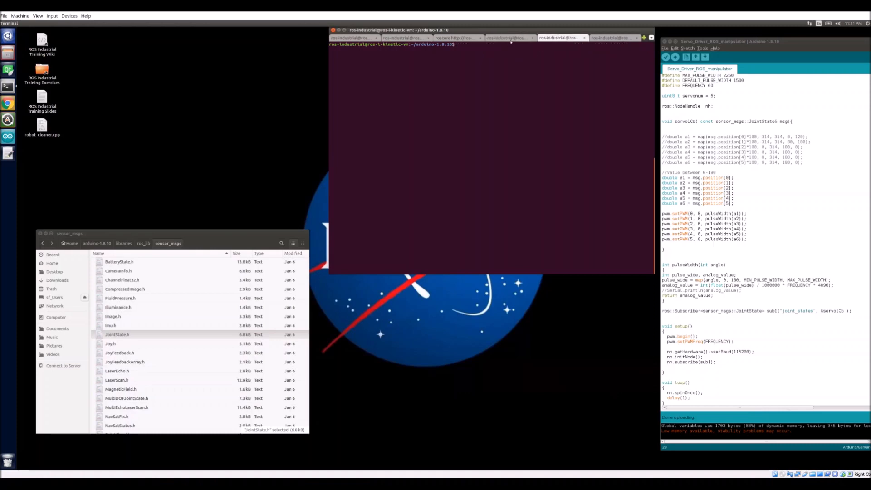
type("rosrun rosserial_python serial_node.py /dev/ttyACM0 _baud:=115200")
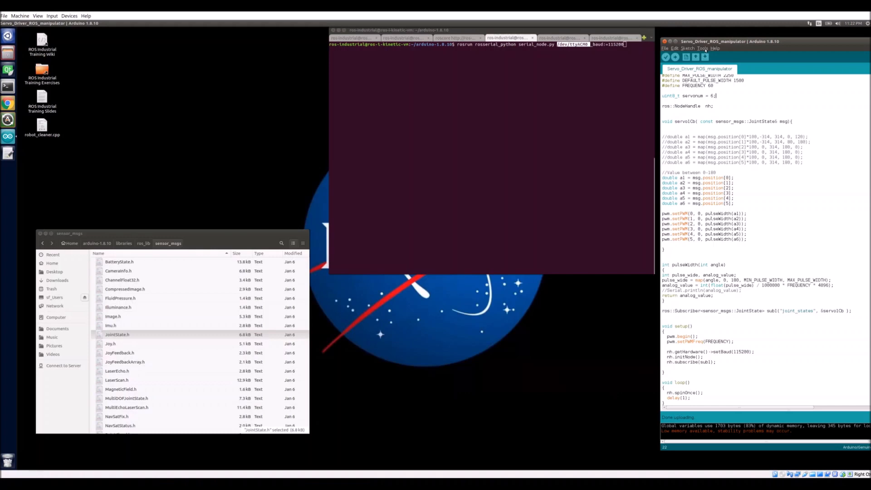
left_click(705, 48)
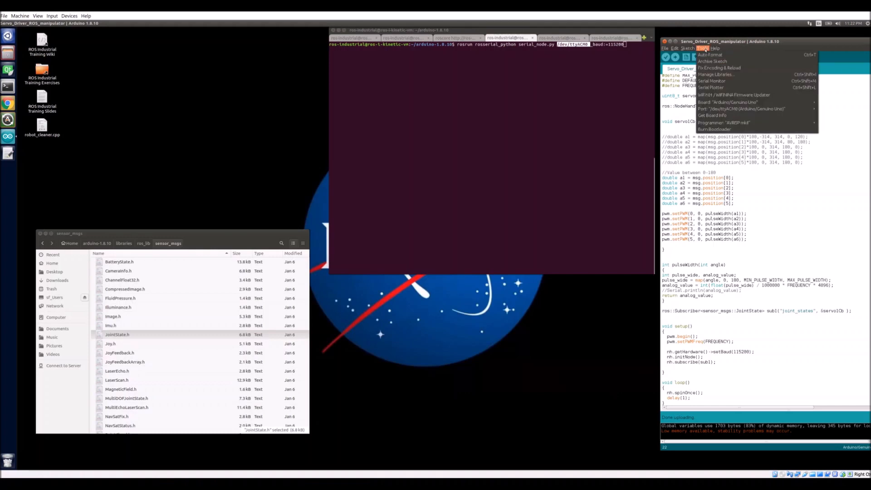
mouse_move(711, 81)
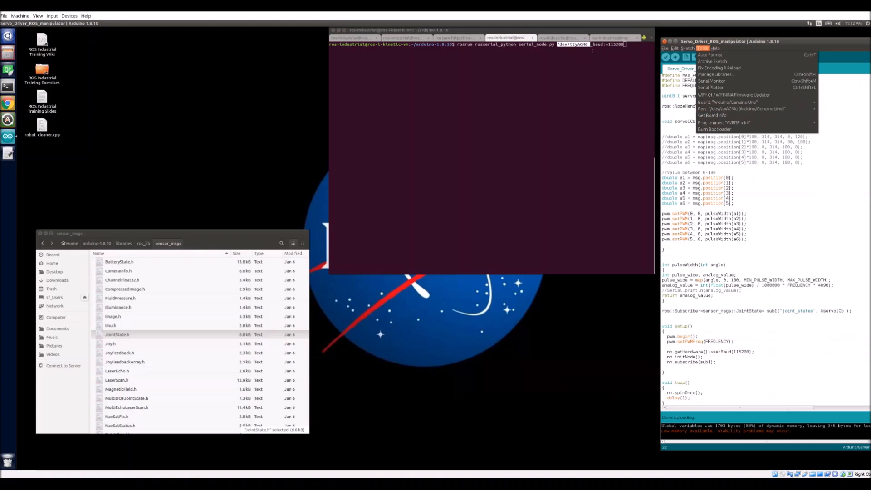
left_click(703, 48)
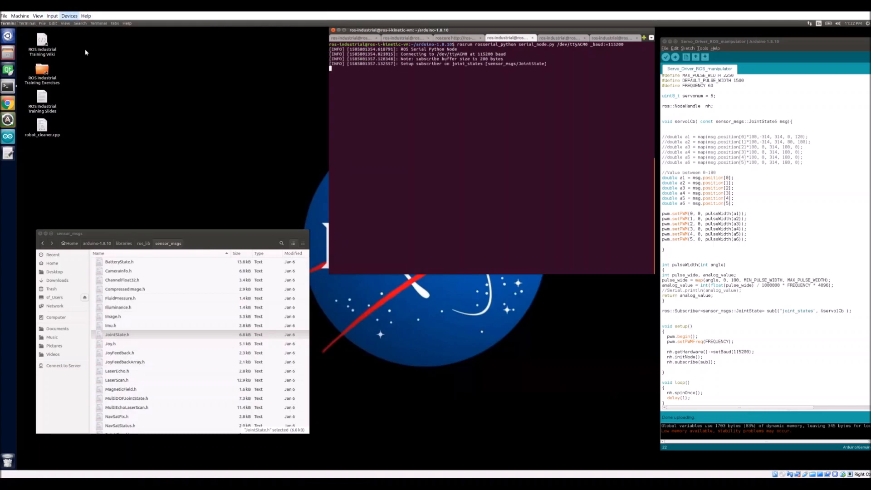
mouse_move(177, 68)
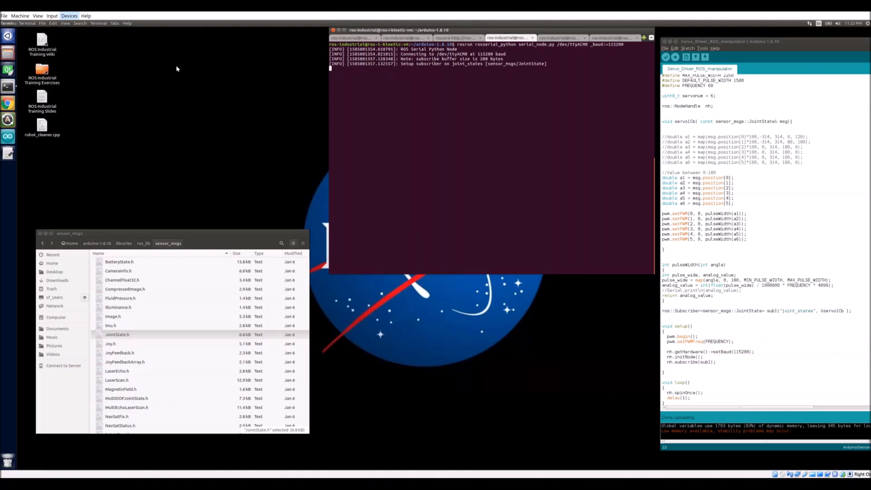
mouse_move(180, 74)
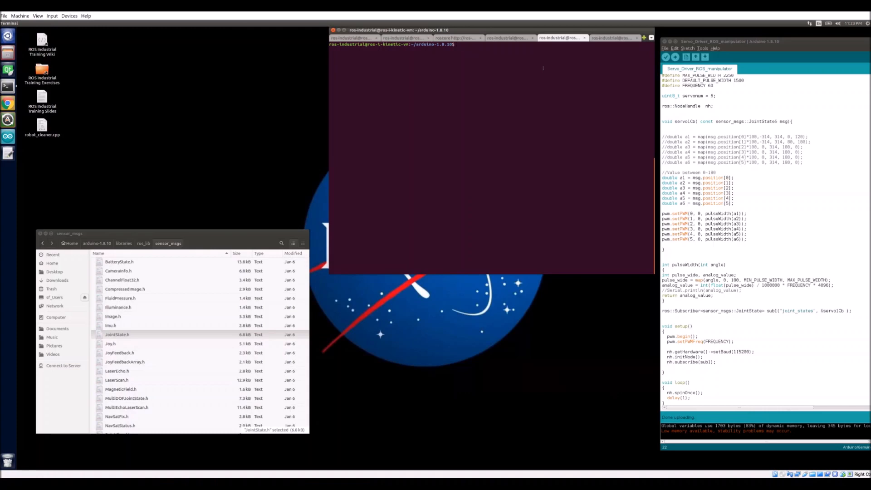
Clear the terminal and compose rostopic pub /joint_states with positions [45, 90, 90, 0, 180, 90]
type("clear")
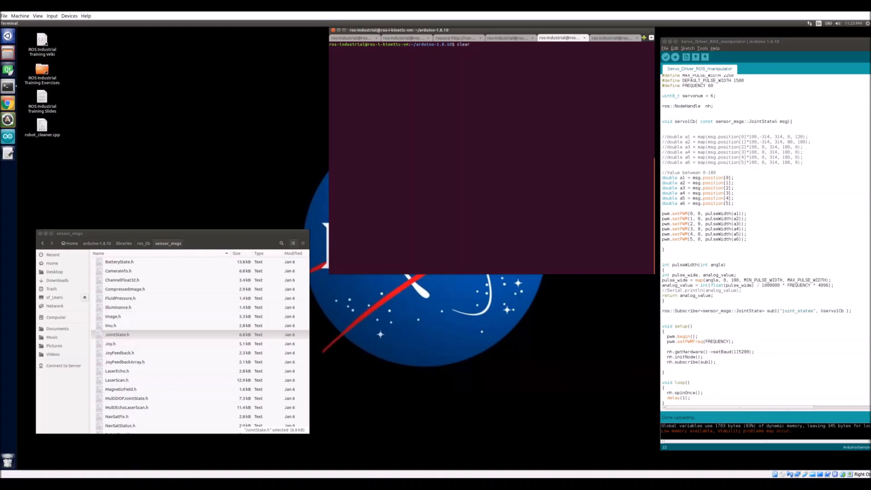
type("rostopic pub /joint_states sensor_msgs/JointState \"position: [45, 90, 90, 0, 180, 90]\"")
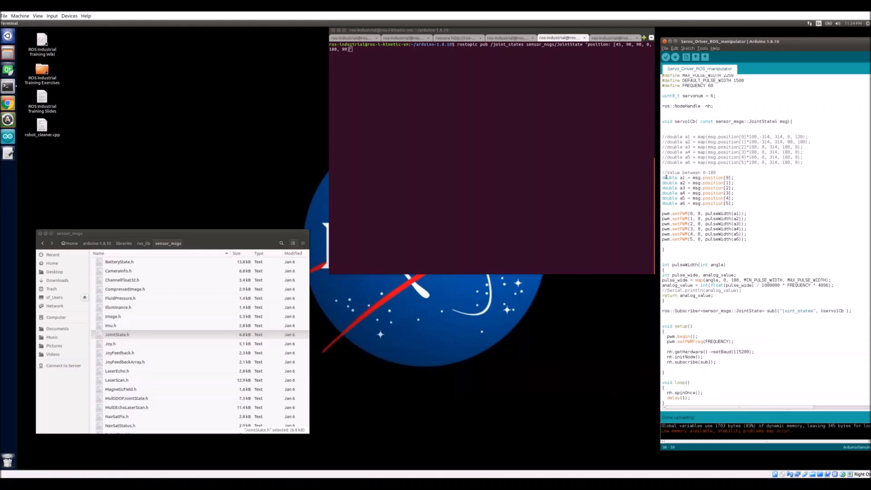
left_click_drag(665, 177, 687, 193)
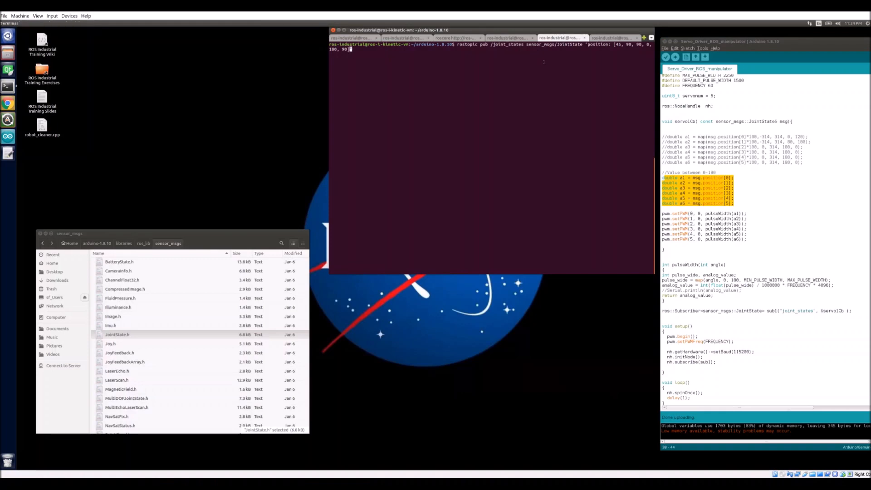
Publish the JointState message so the arm servos move to 45, 90, 90, 0, 180, 90
key("Return")
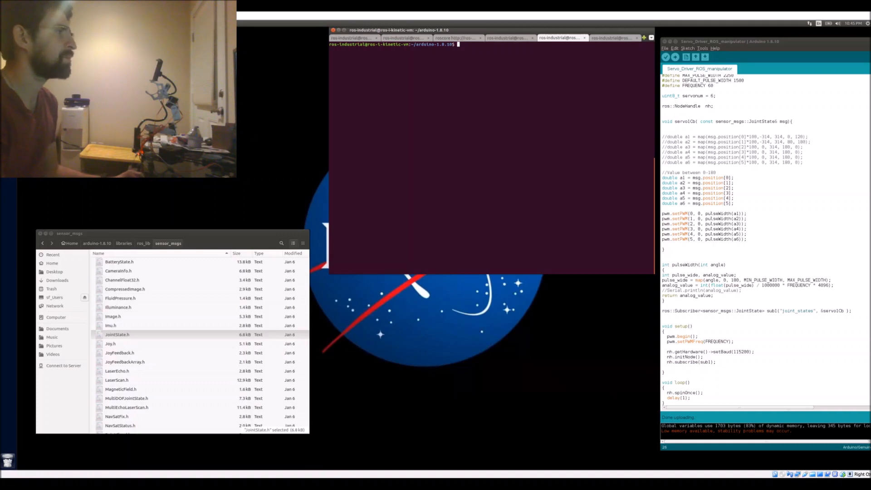
Clear the terminal and compose a new joint_states publish with positions [45, 90, 90, 0, 60, 50]
type("clear")
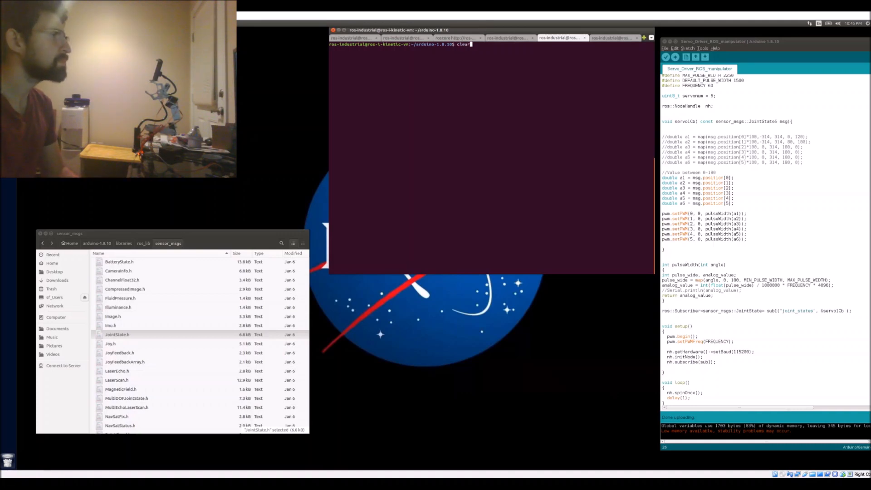
type("rostopic pub /joint_states sensor_msgs/JointState \"position: [45, 90, 90, 0, 60, 50]\"")
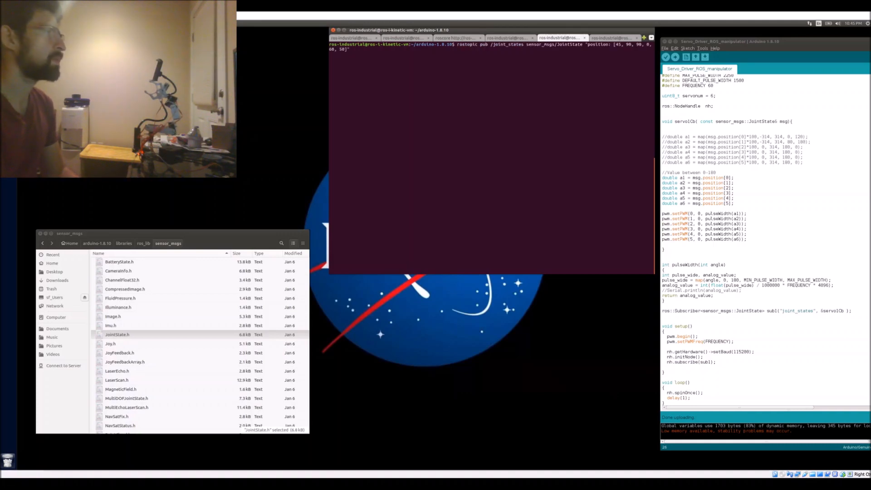